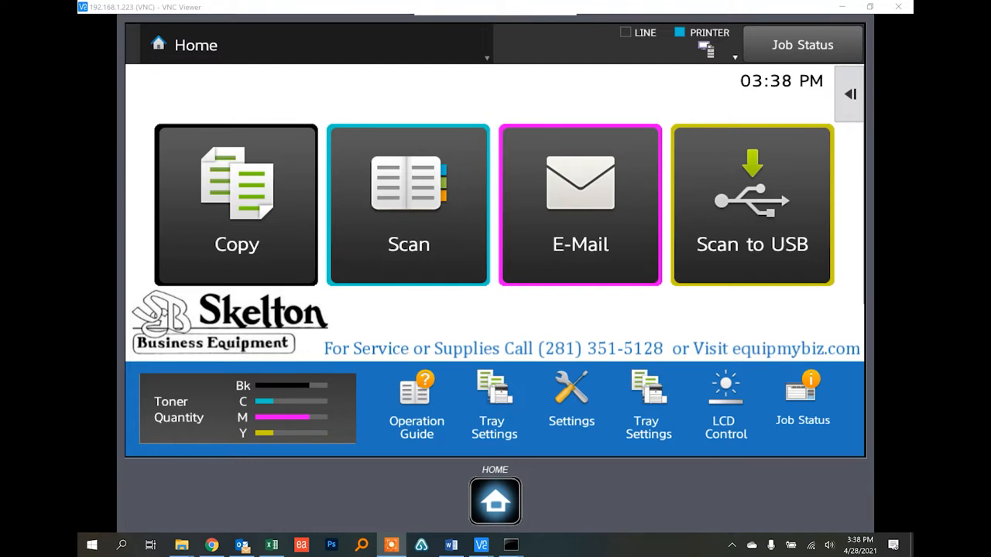
Enter Copy mode from the Home screen.
left_click(236, 205)
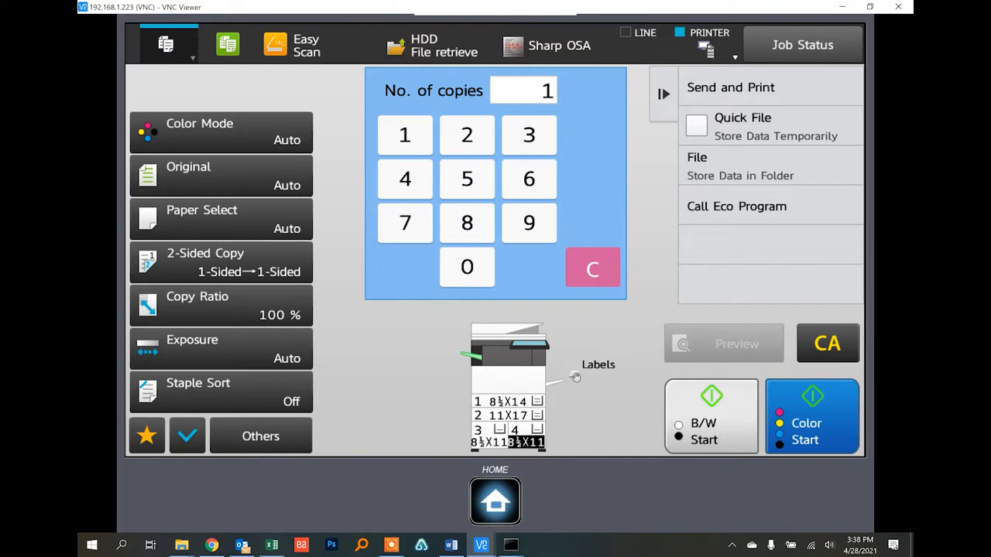
Set copy Erase to Specify Frame+Center (3/8-inch frame, 1/2-inch center) and apply it.
left_click(260, 436)
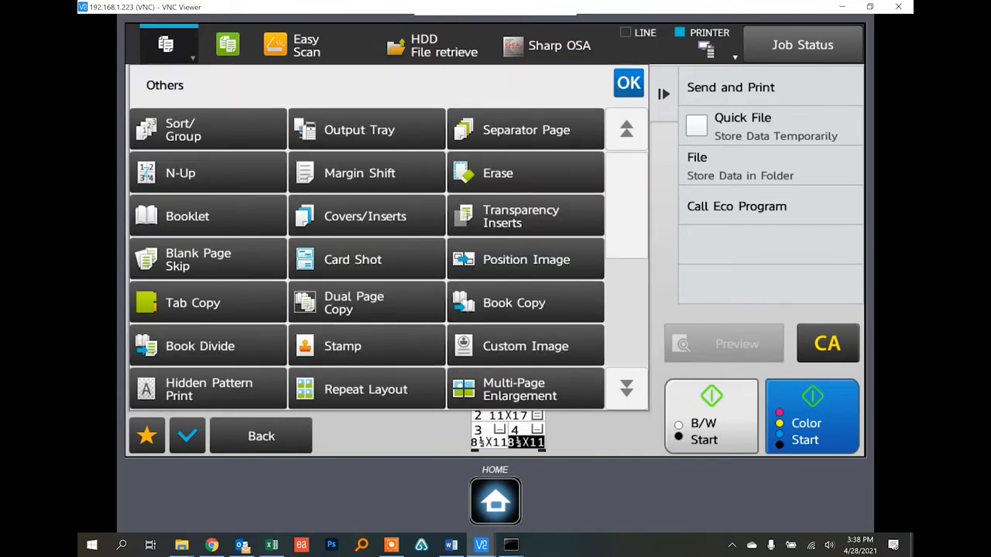
left_click(499, 173)
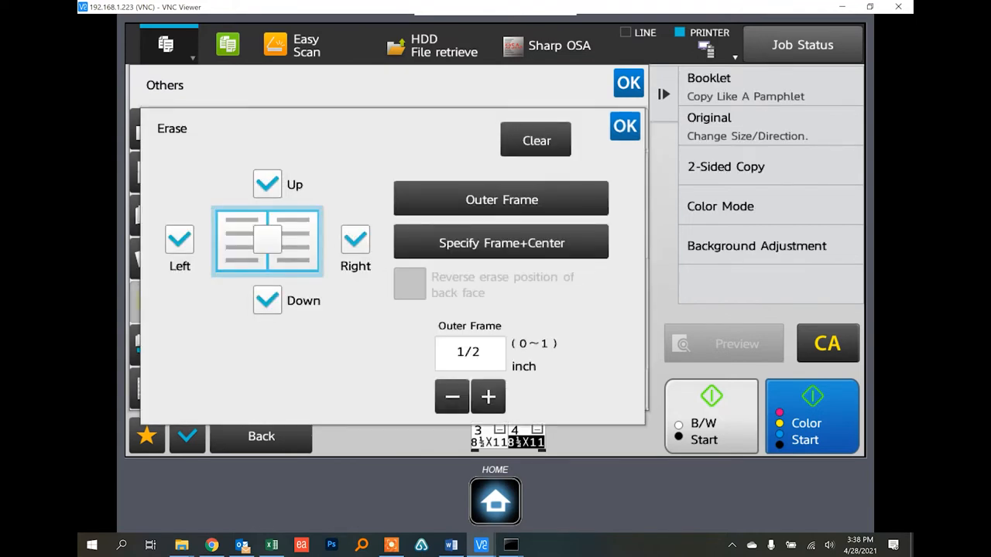
left_click(501, 241)
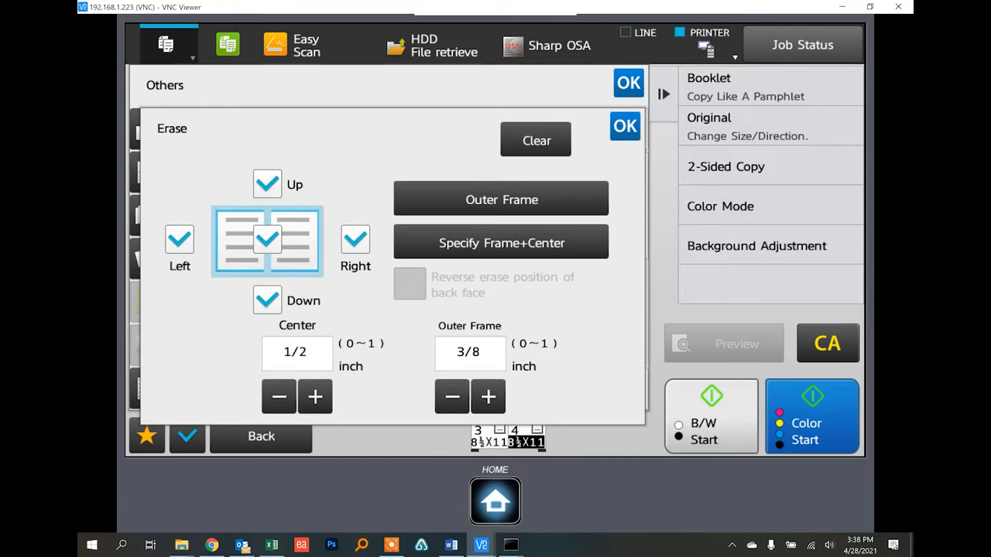
left_click(452, 397)
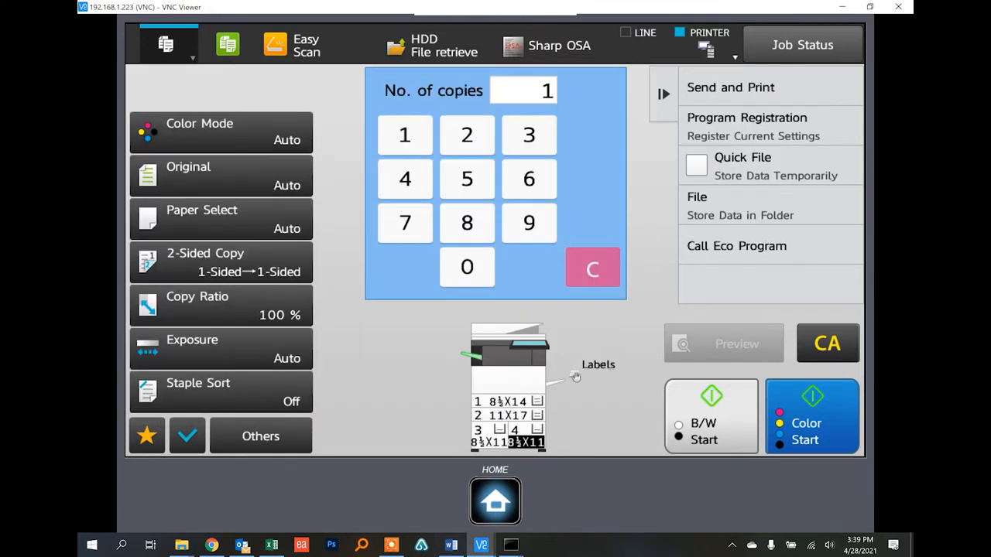
Review the copy erase margins under Others > Erase, then return to the Home screen.
left_click(260, 437)
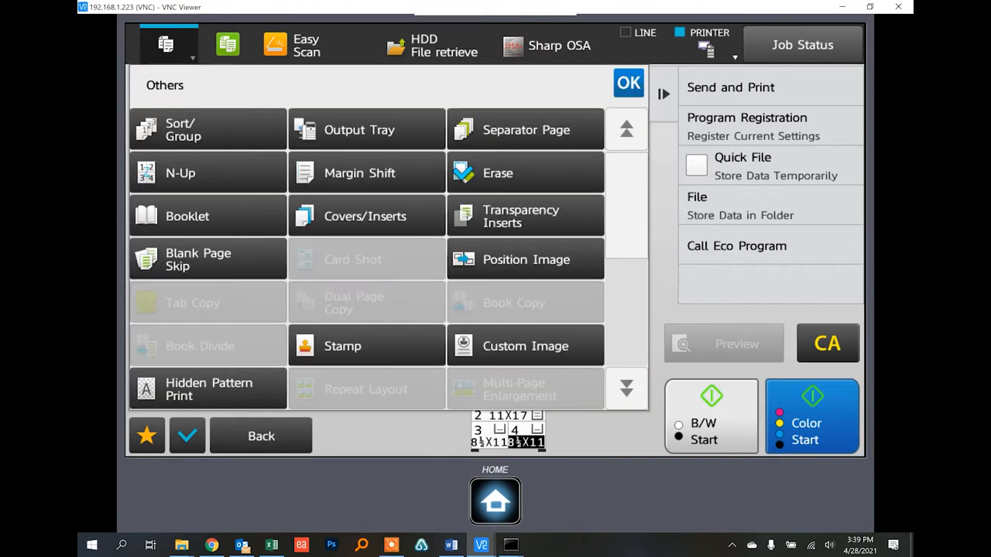
left_click(499, 174)
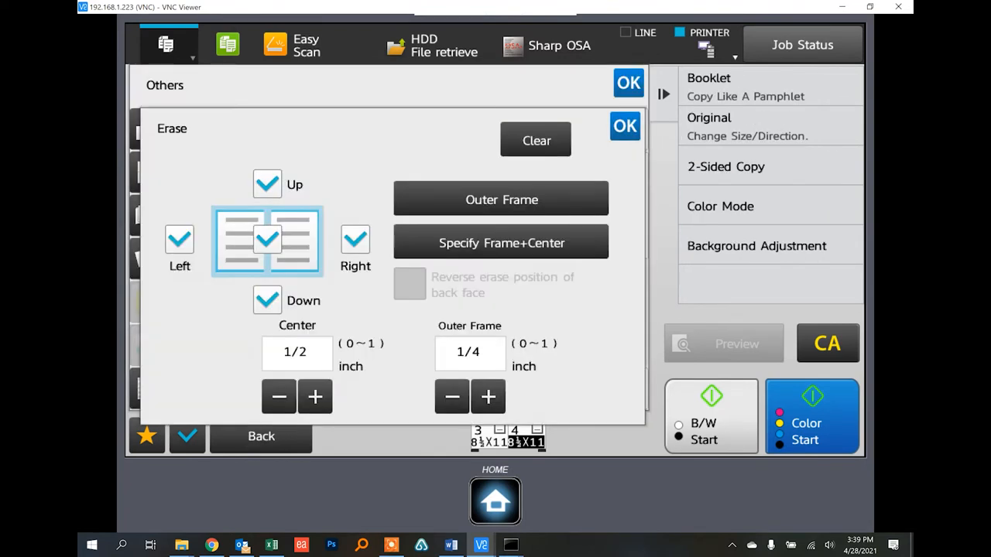
left_click(536, 139)
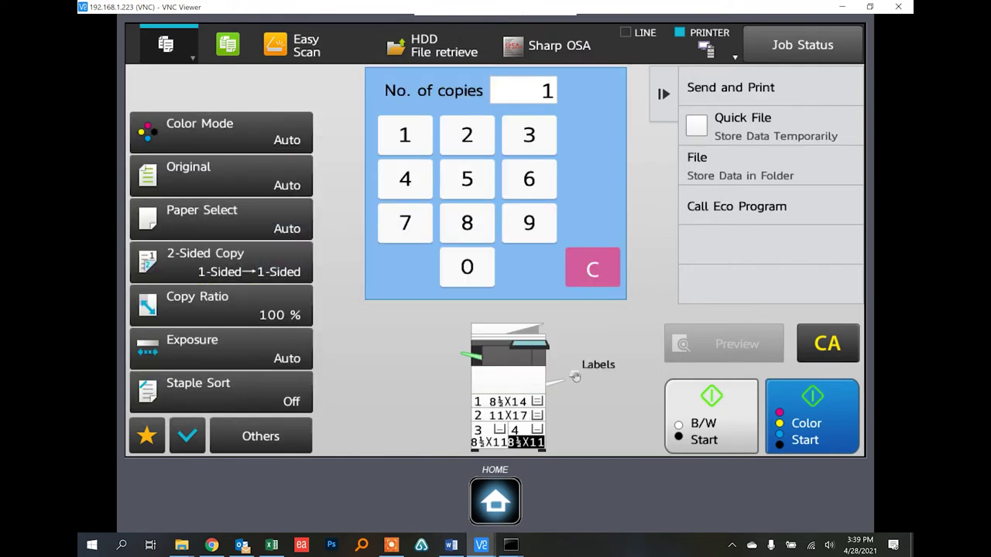
left_click(495, 502)
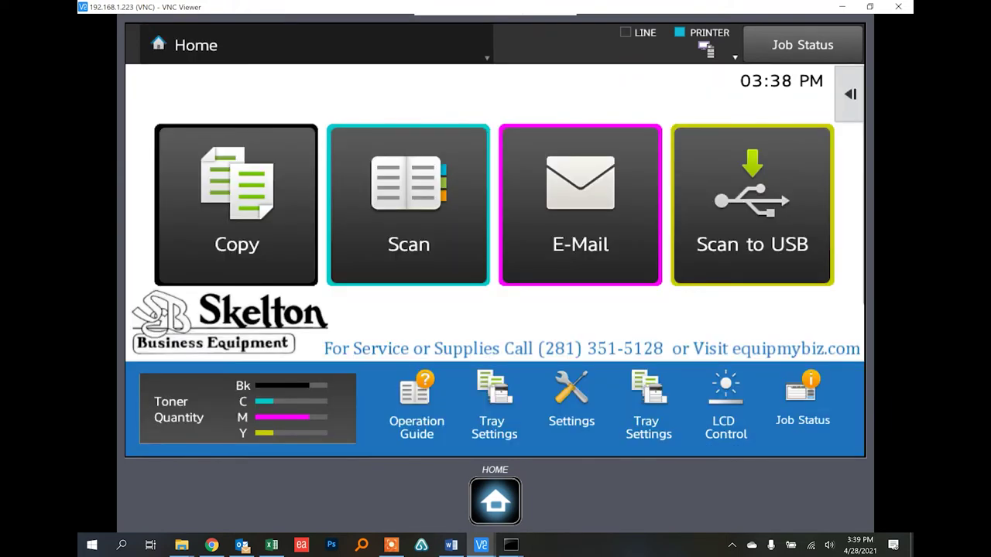
Start an E-Mail scan addressed to the first contact (Bruce Wayne) and bring up its erase settings.
left_click(579, 205)
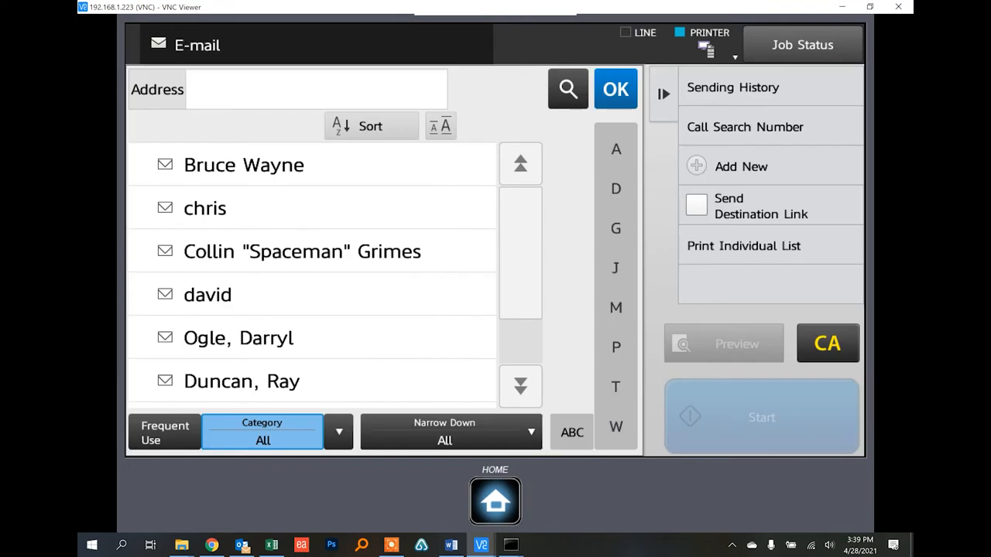
left_click(245, 164)
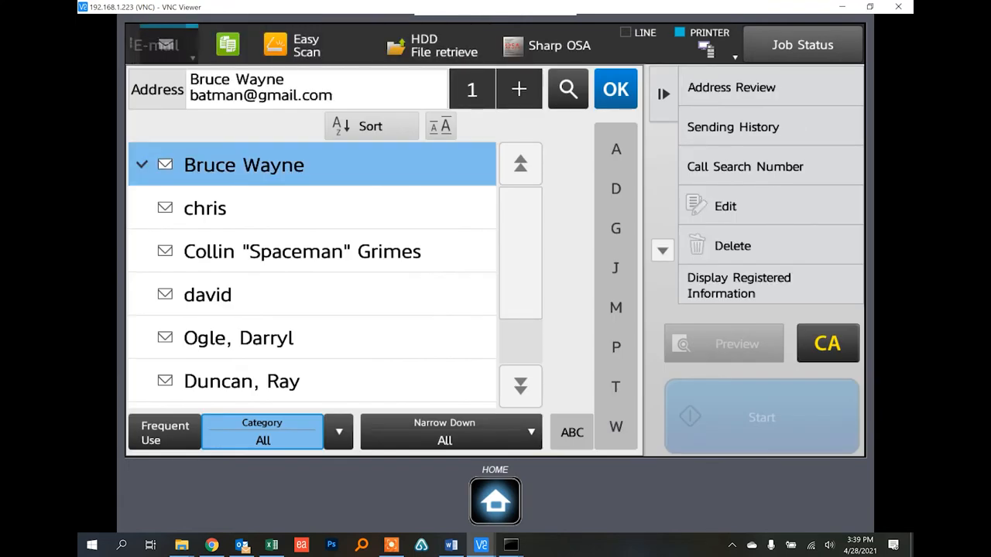
left_click(615, 88)
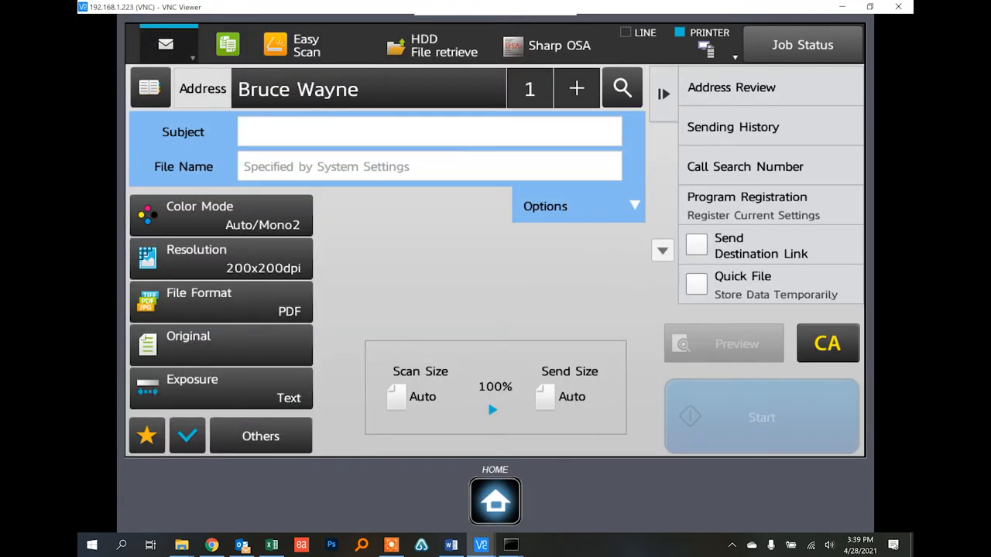
left_click(260, 437)
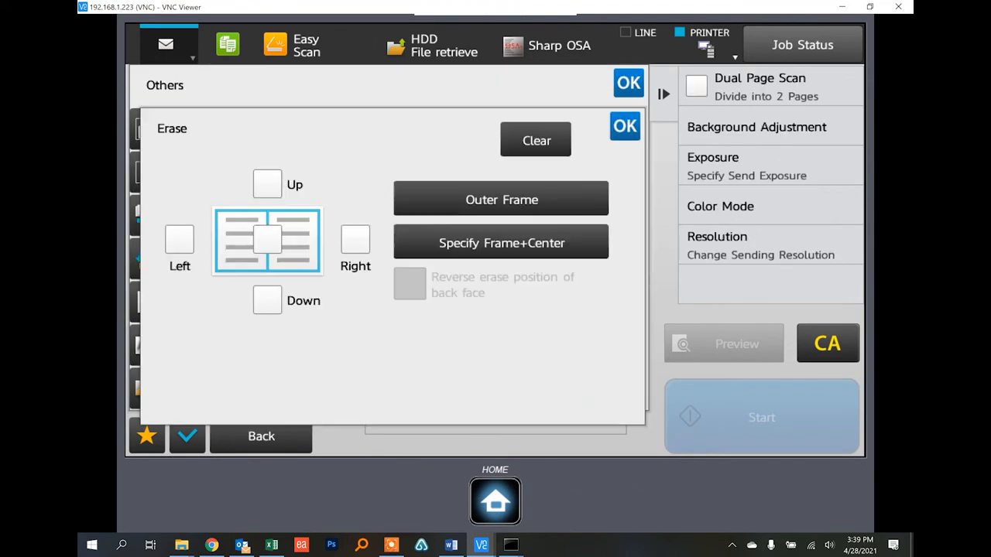
left_click(266, 241)
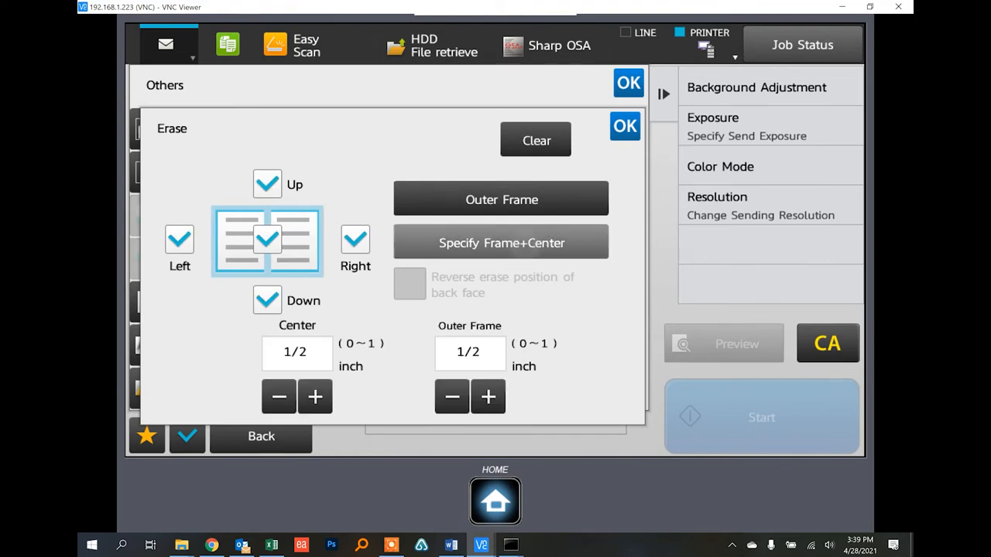
left_click(536, 139)
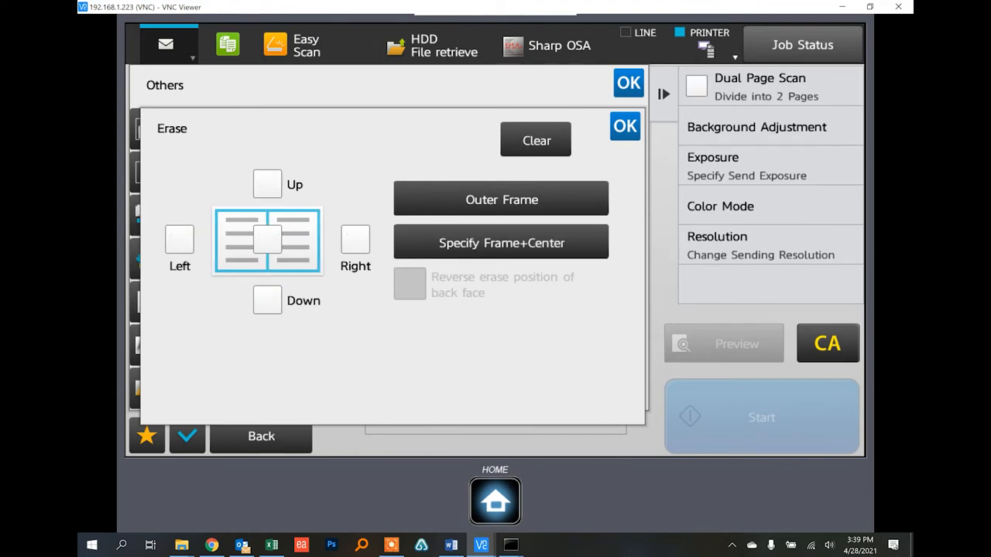
left_click(502, 199)
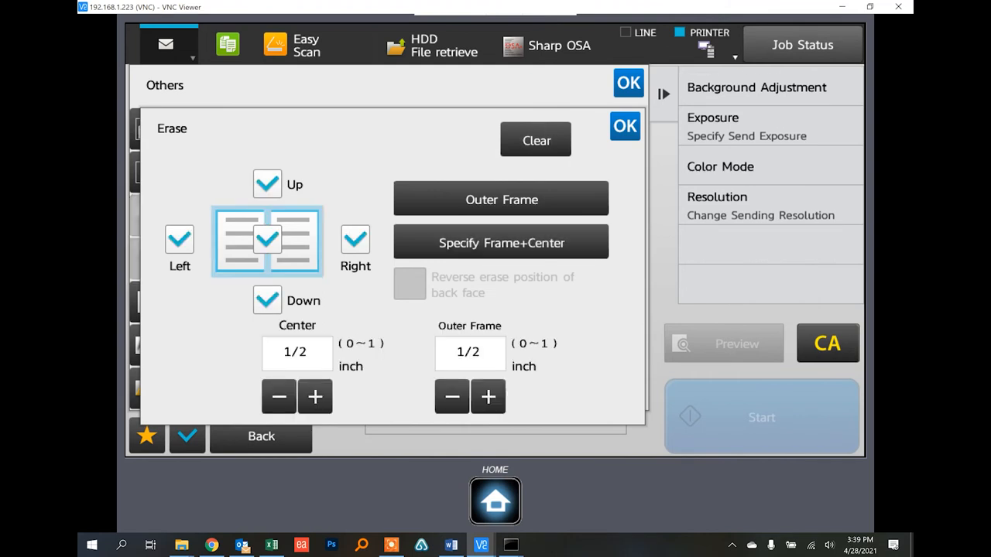
left_click(536, 139)
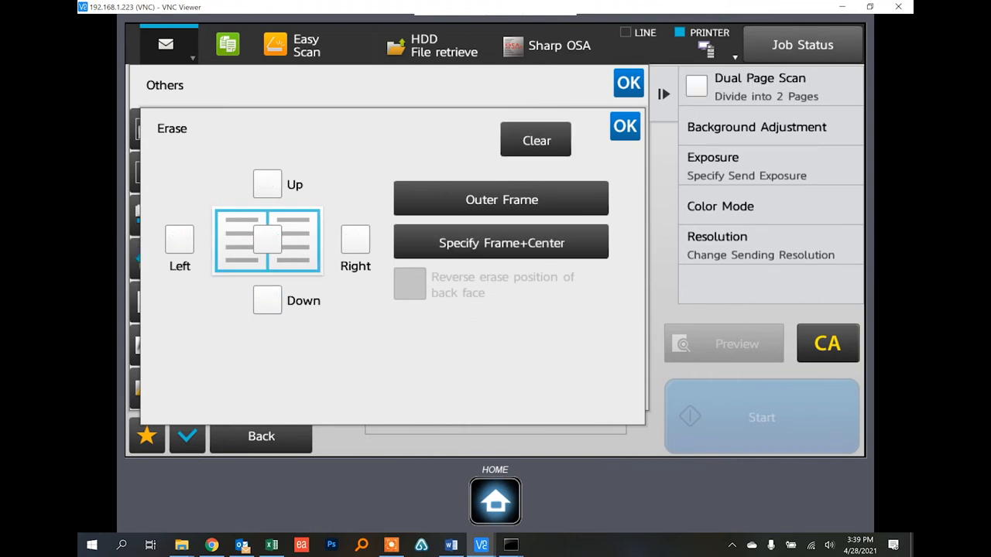